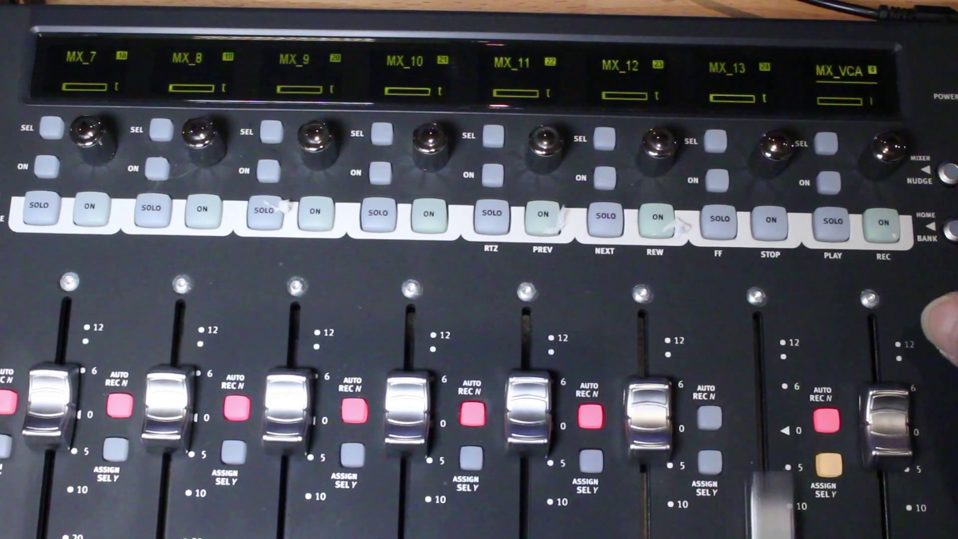
# Bank the VCA spill left so MX_5–MX_11 fill faders 1–7, with MX_VCA on fader 8.
pyautogui.click(928, 240)
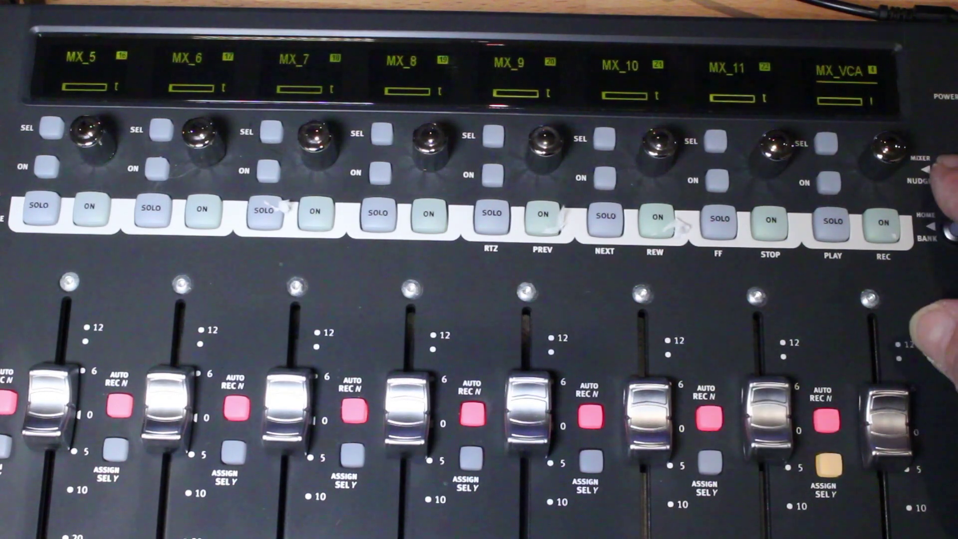